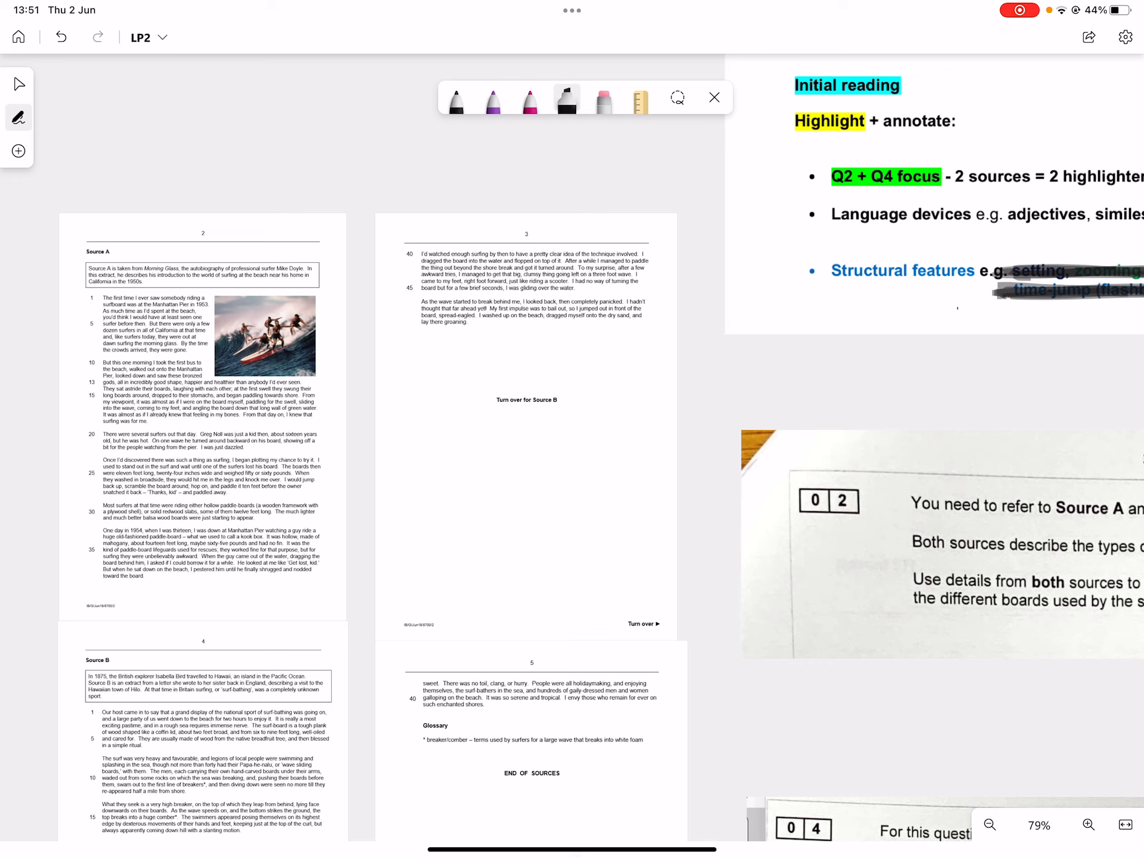
# - Zoom in to enlarge Source A, then zoom back out to the question cards
pyautogui.click(1087, 825)
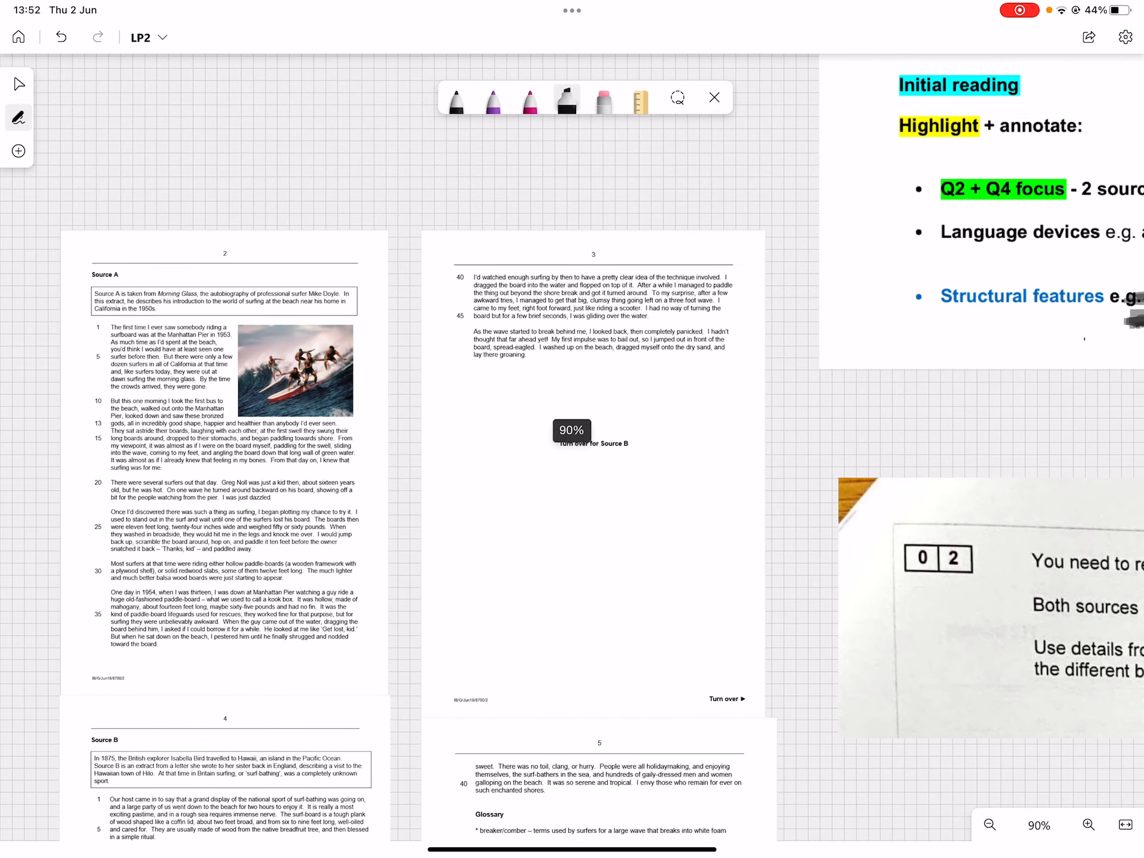
pyautogui.click(1088, 825)
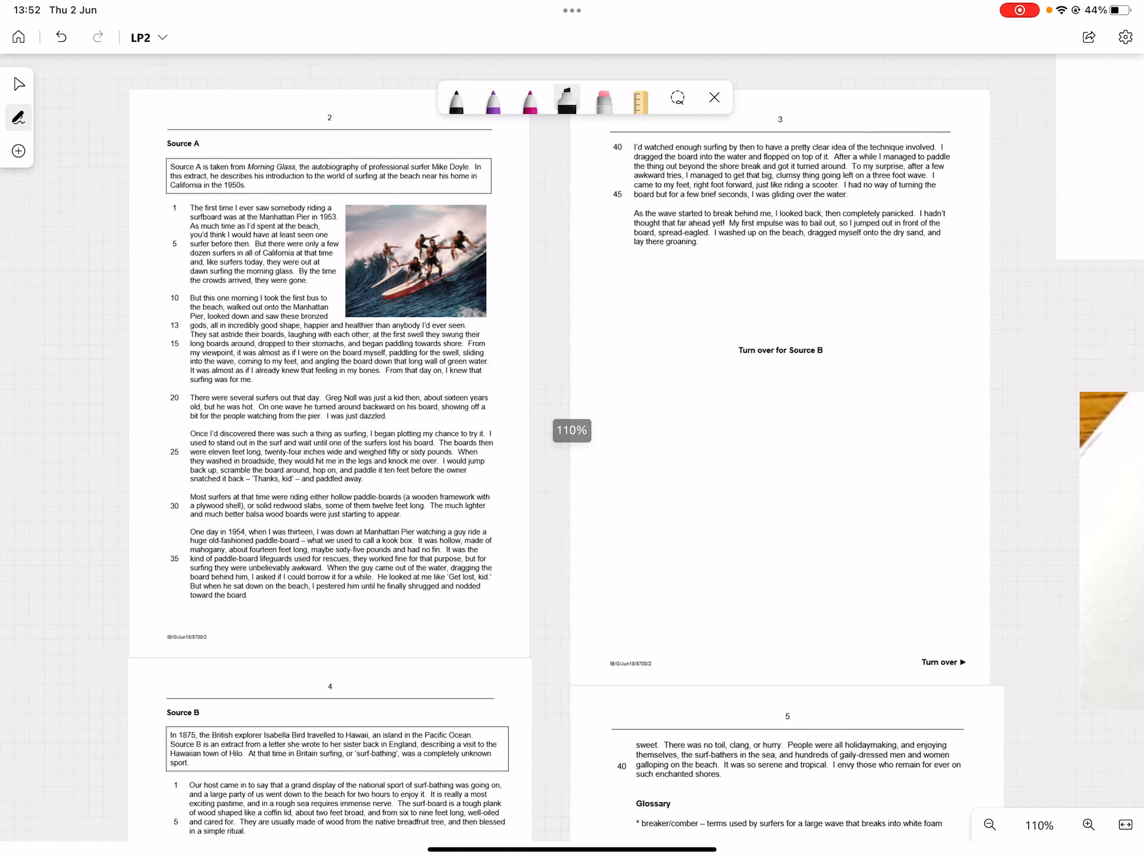
pyautogui.click(1087, 825)
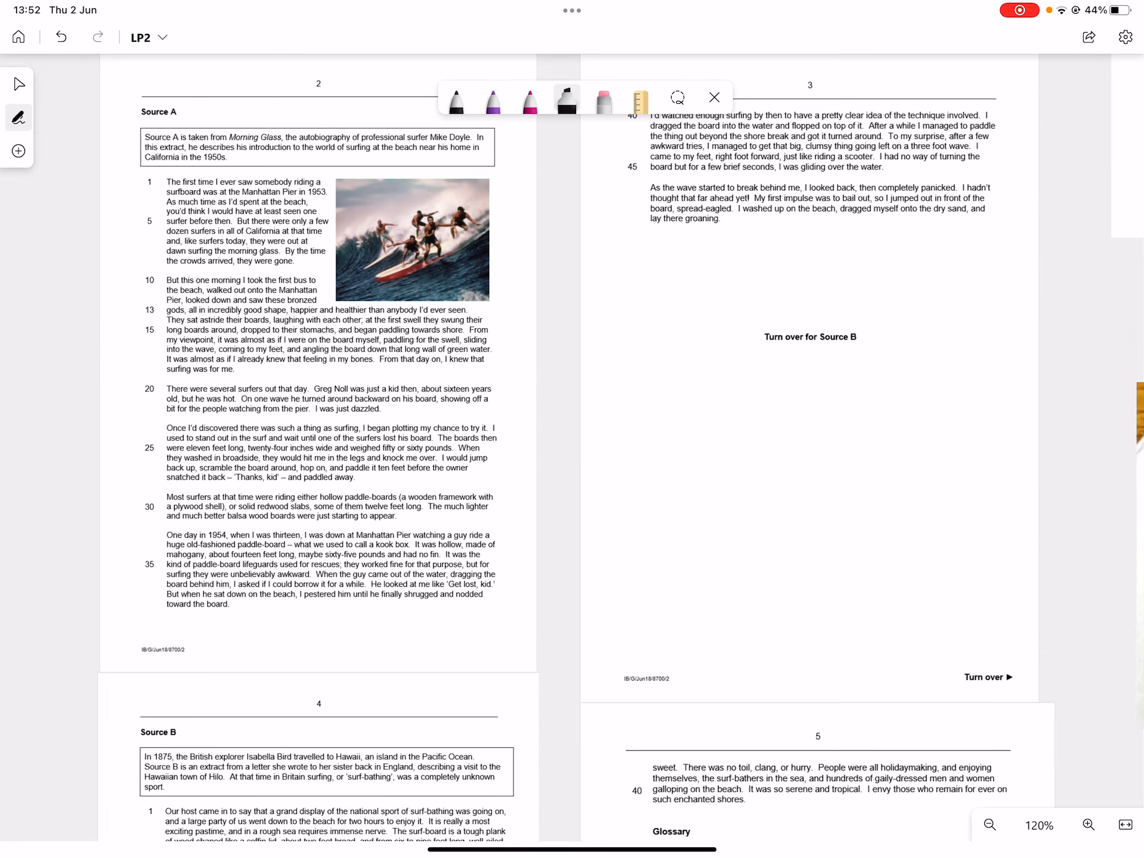
pyautogui.click(988, 825)
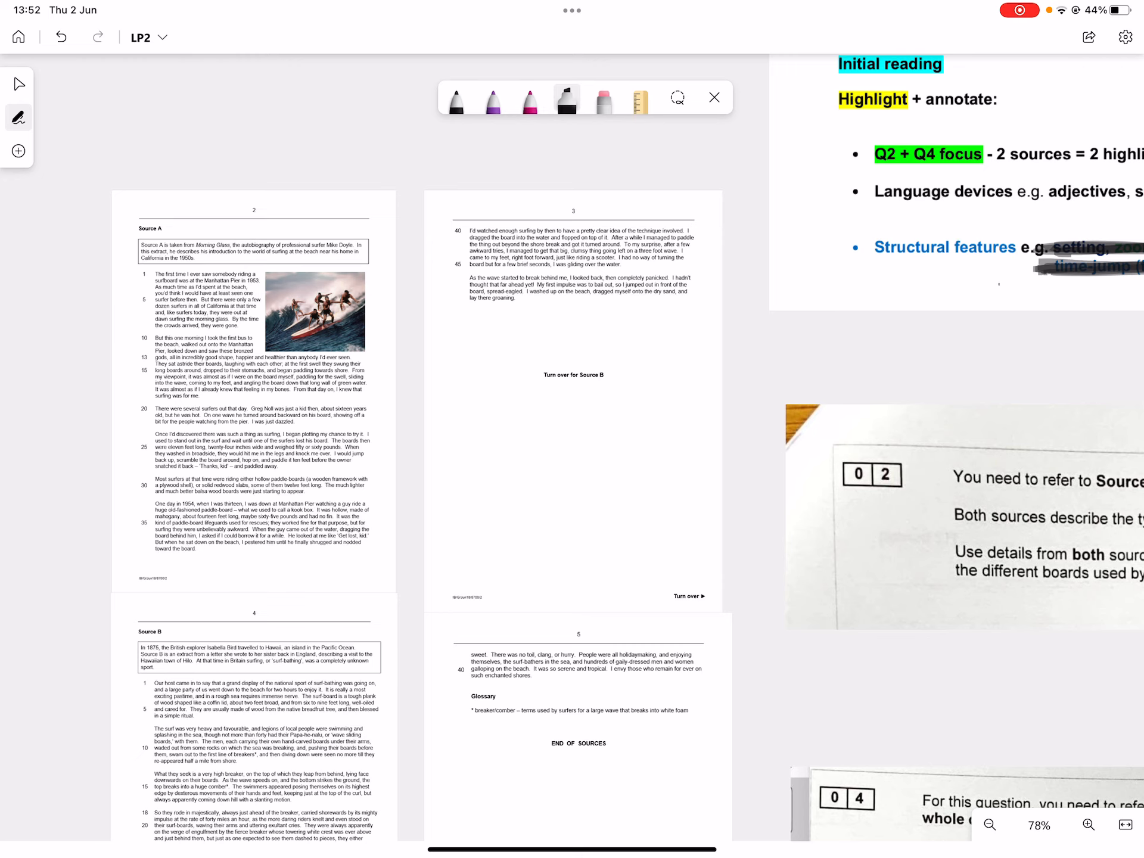
pyautogui.click(1088, 825)
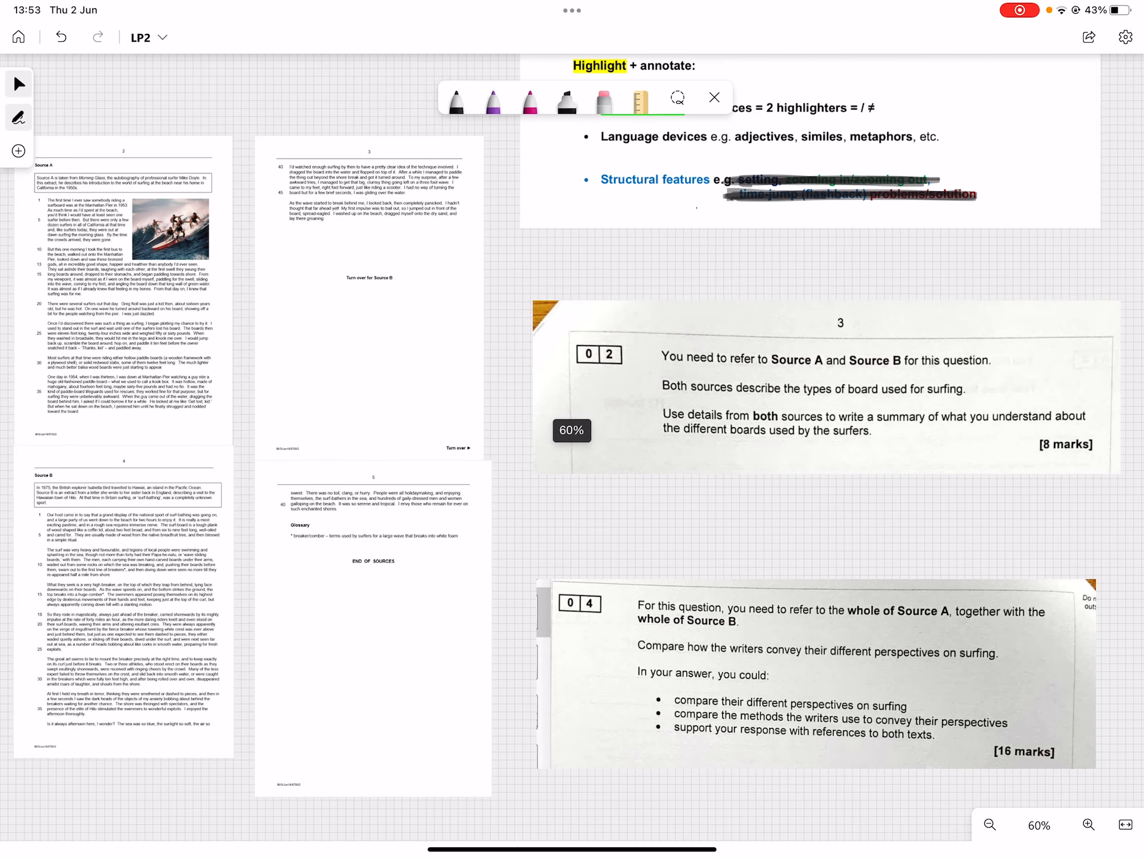
# - Highlight question 02's key phrases yellow and number 04 cyan, and write 'info' and 'inference' notes
pyautogui.click(566, 99)
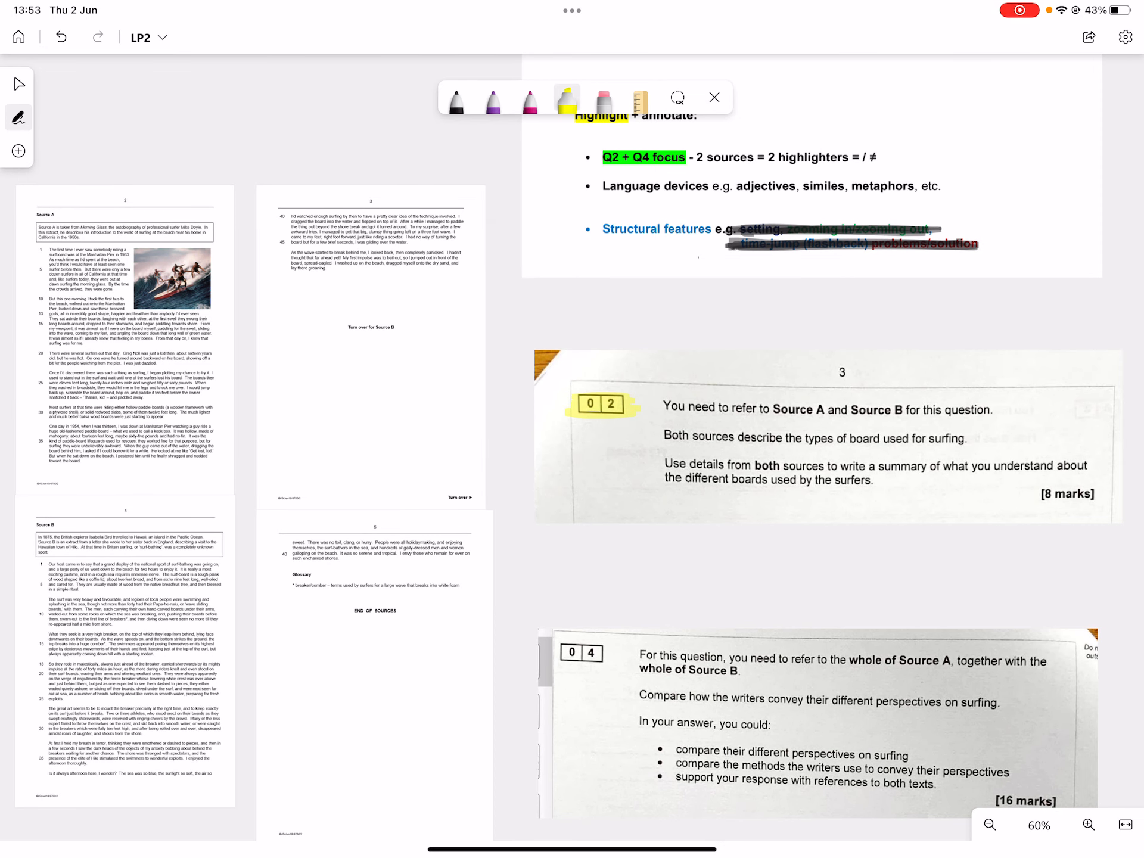
pyautogui.click(565, 97)
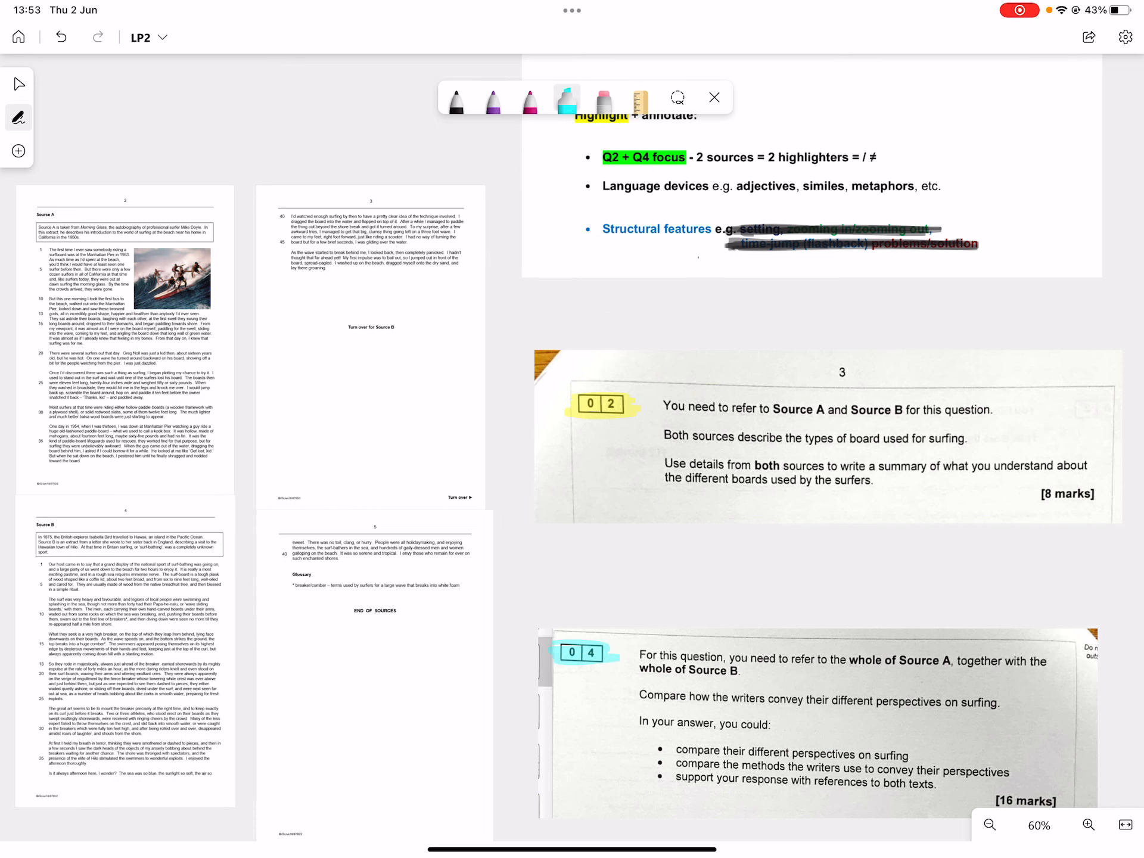
pyautogui.click(566, 98)
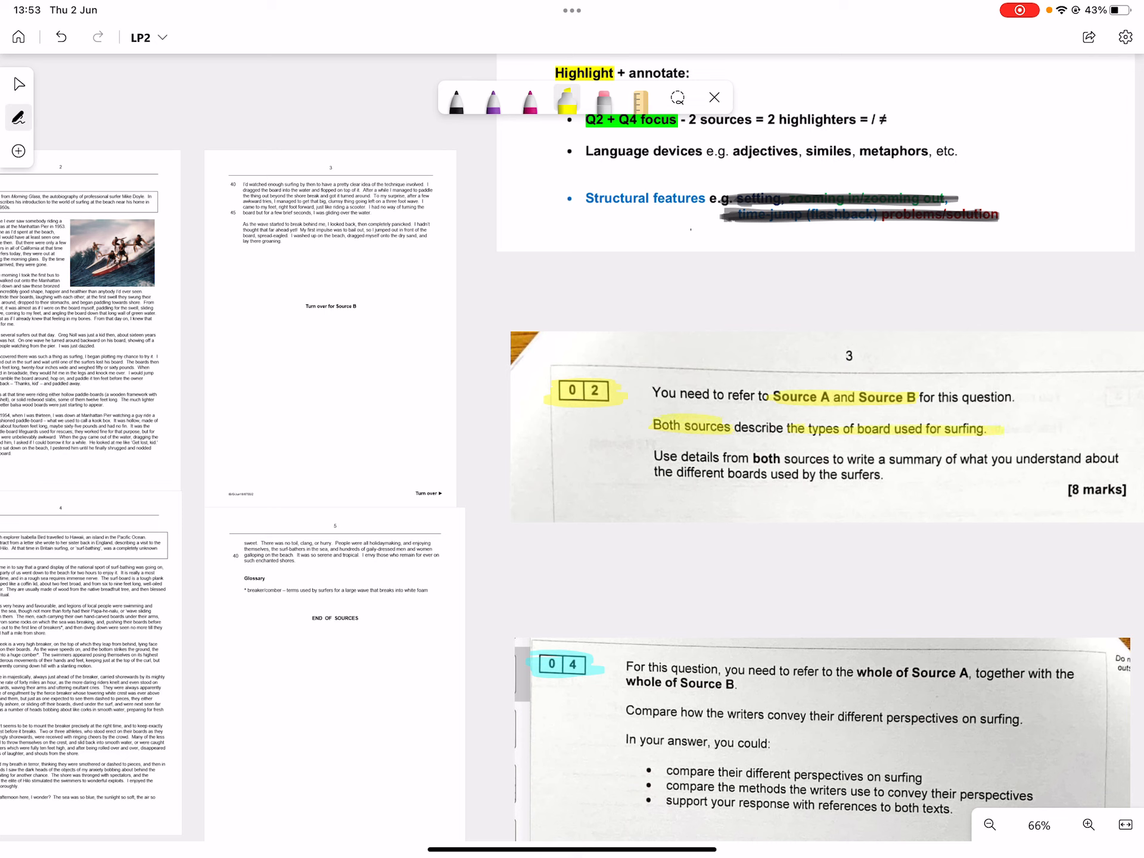
pyautogui.click(458, 97)
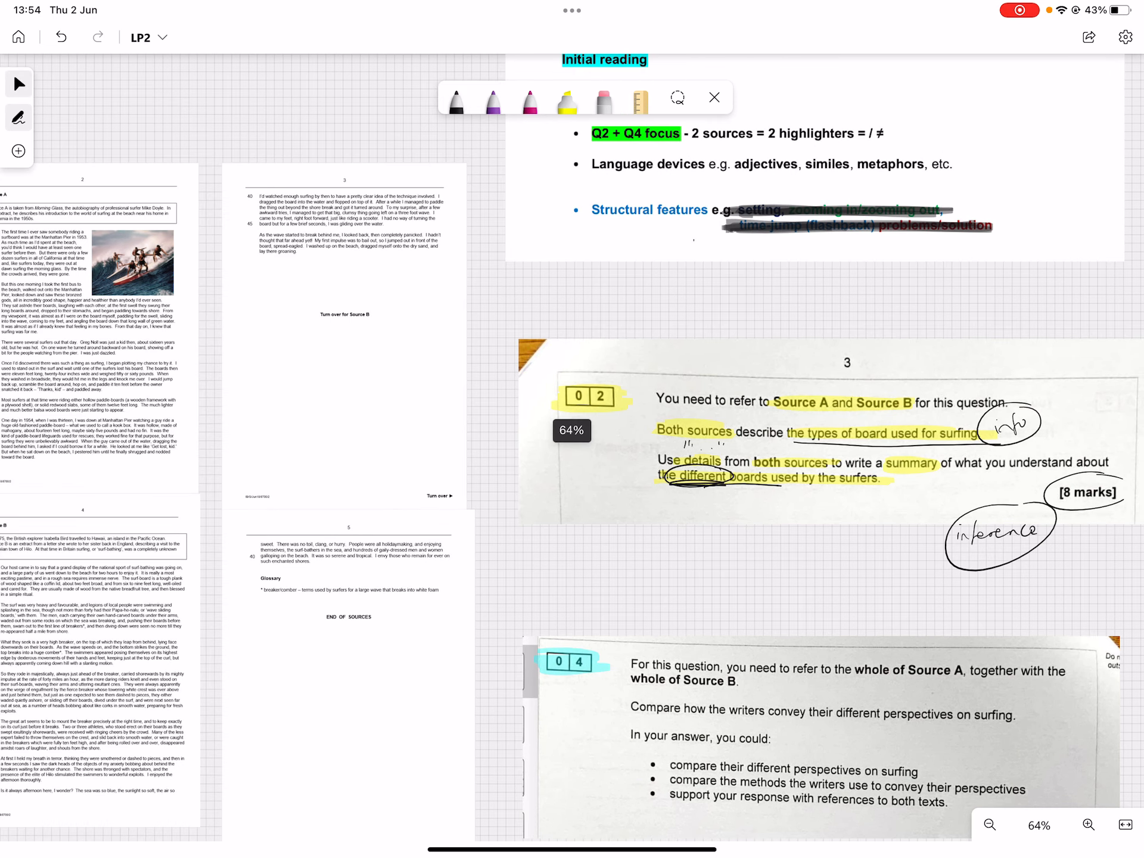
# - Choose cyan from the highlighter's colour palette
pyautogui.click(566, 98)
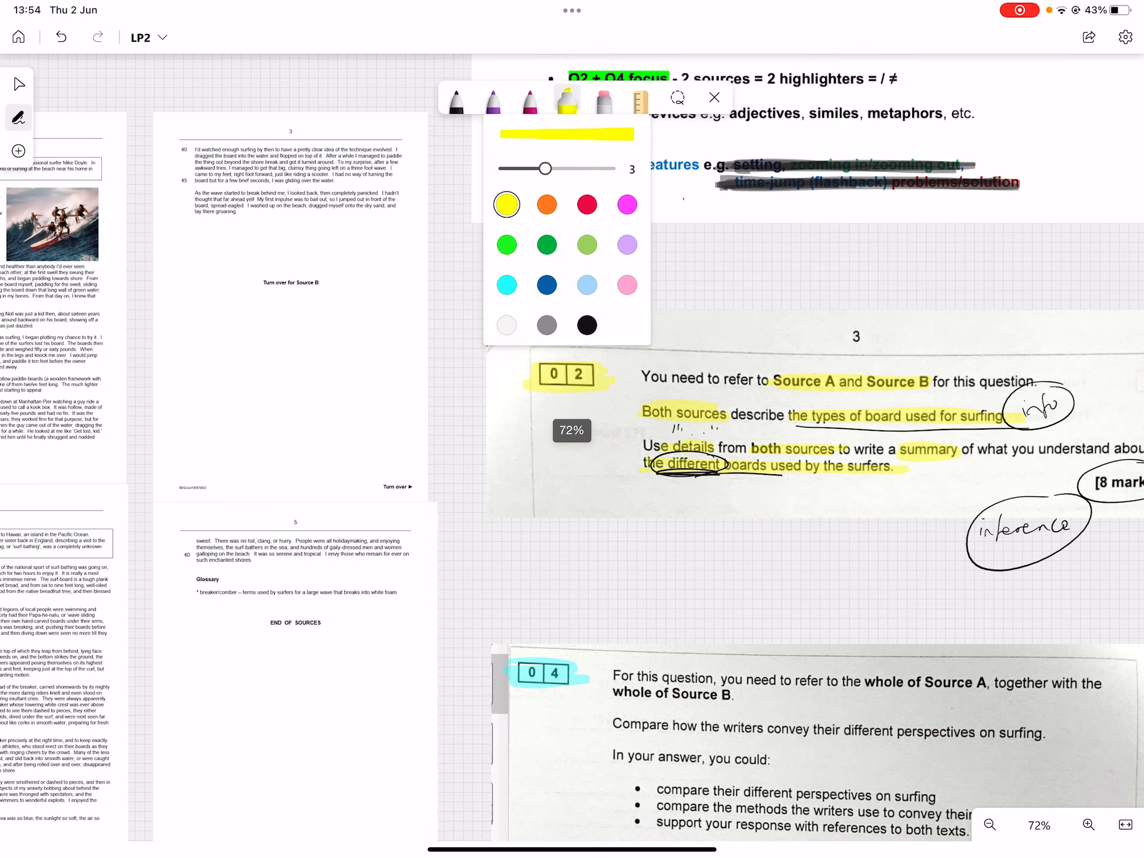
pyautogui.click(506, 285)
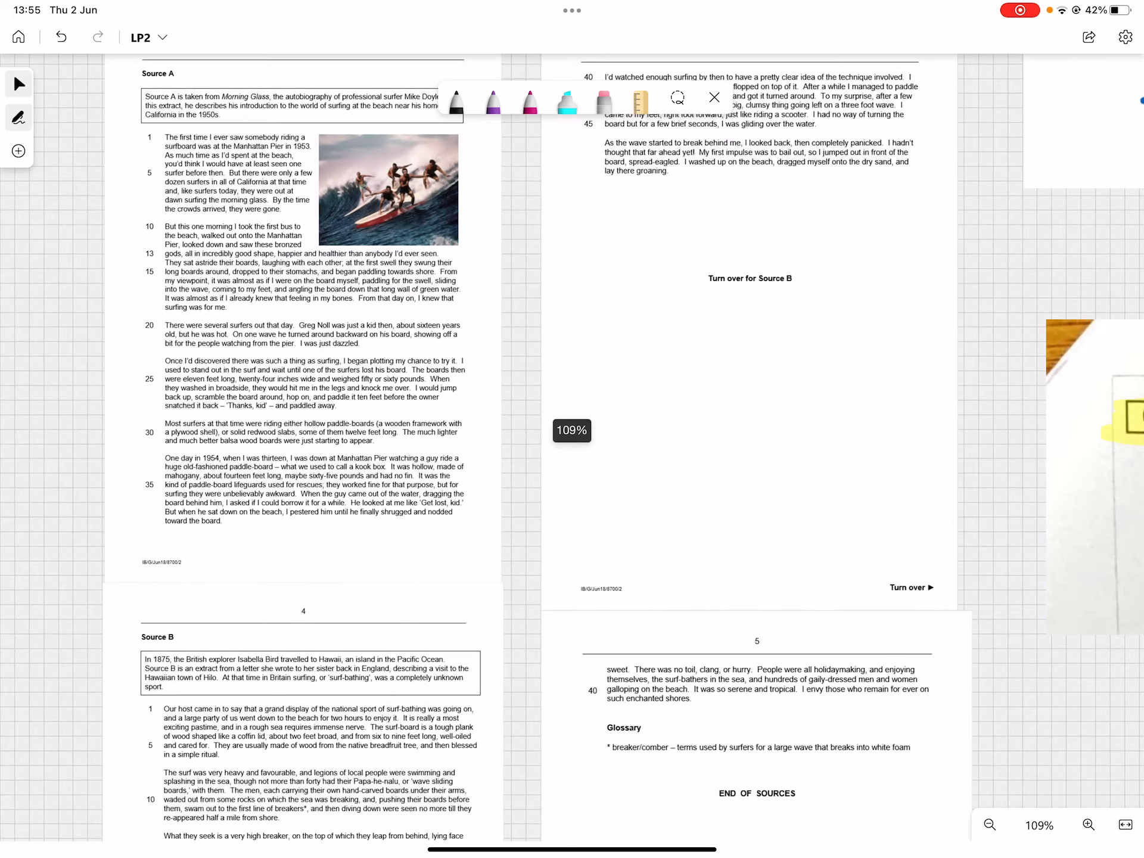
# - Highlight Source A lines 1–2 and 13 cyan with 'flashback', 'metaphor', 'hyperbole' margin notes
pyautogui.click(566, 101)
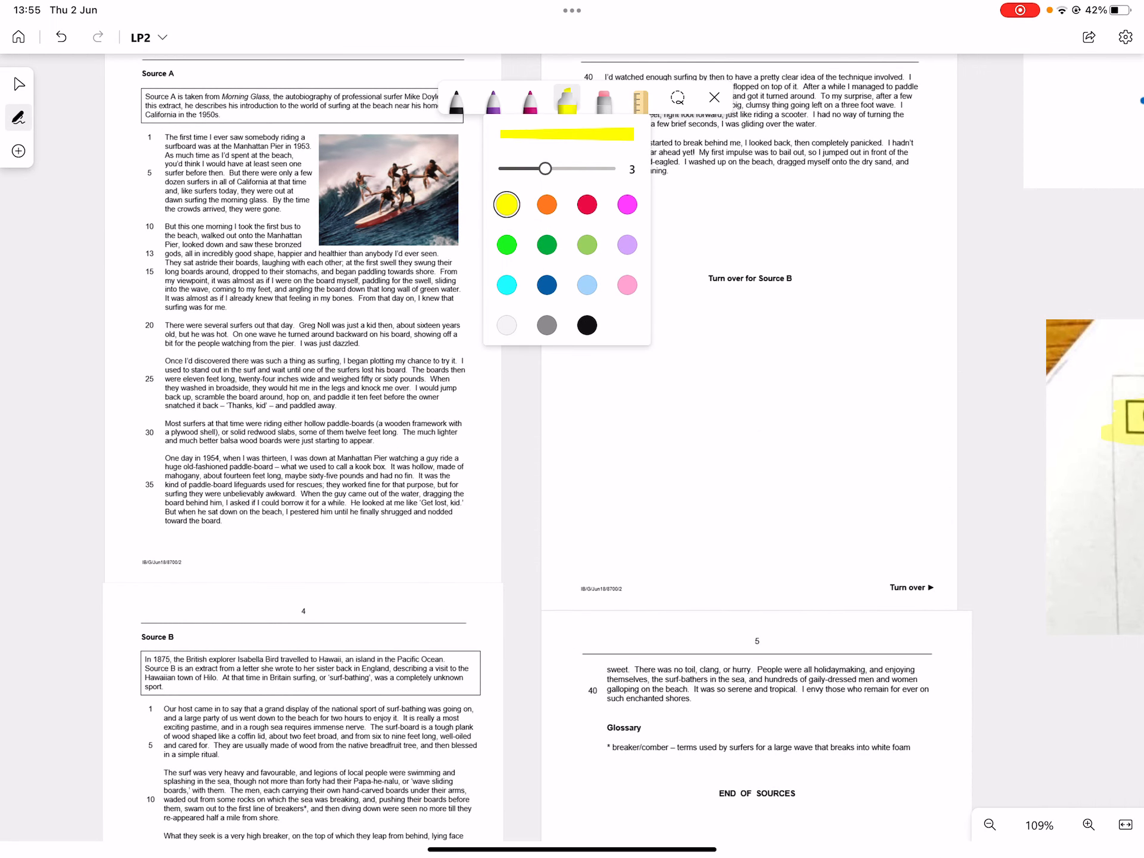
pyautogui.click(1087, 825)
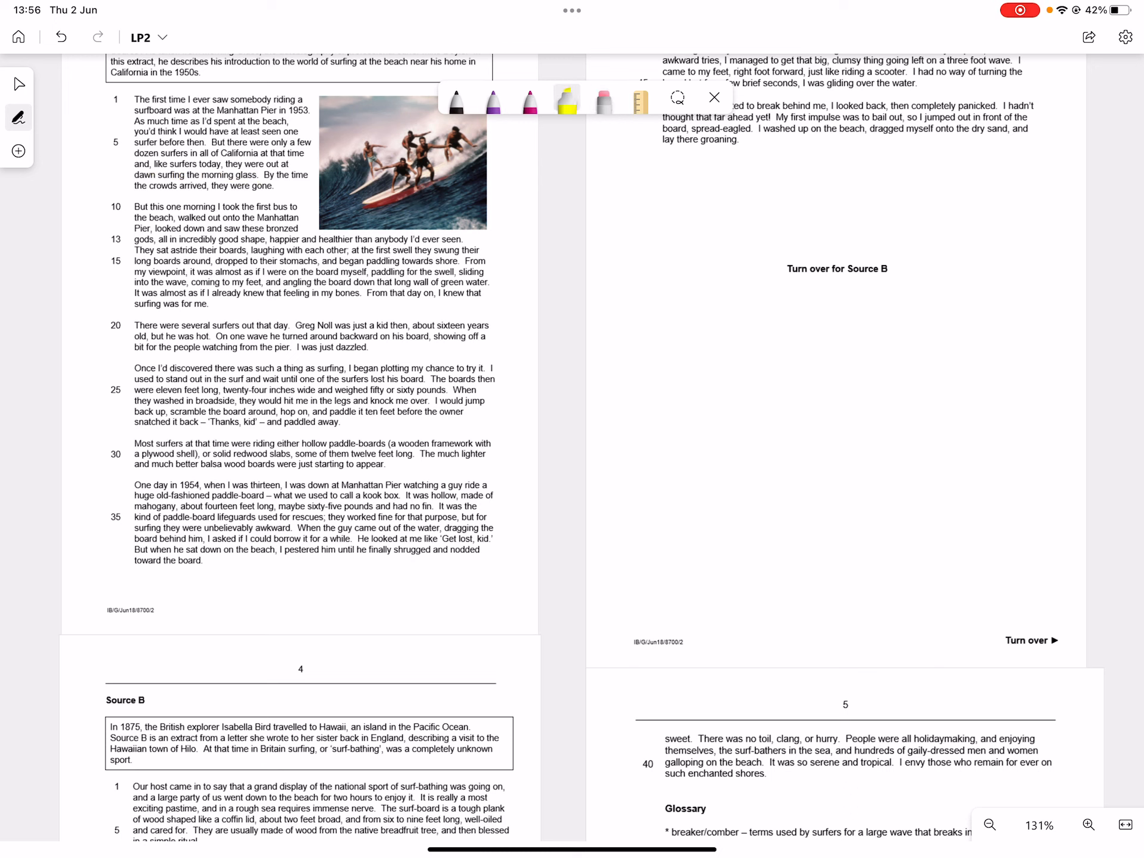
pyautogui.click(565, 100)
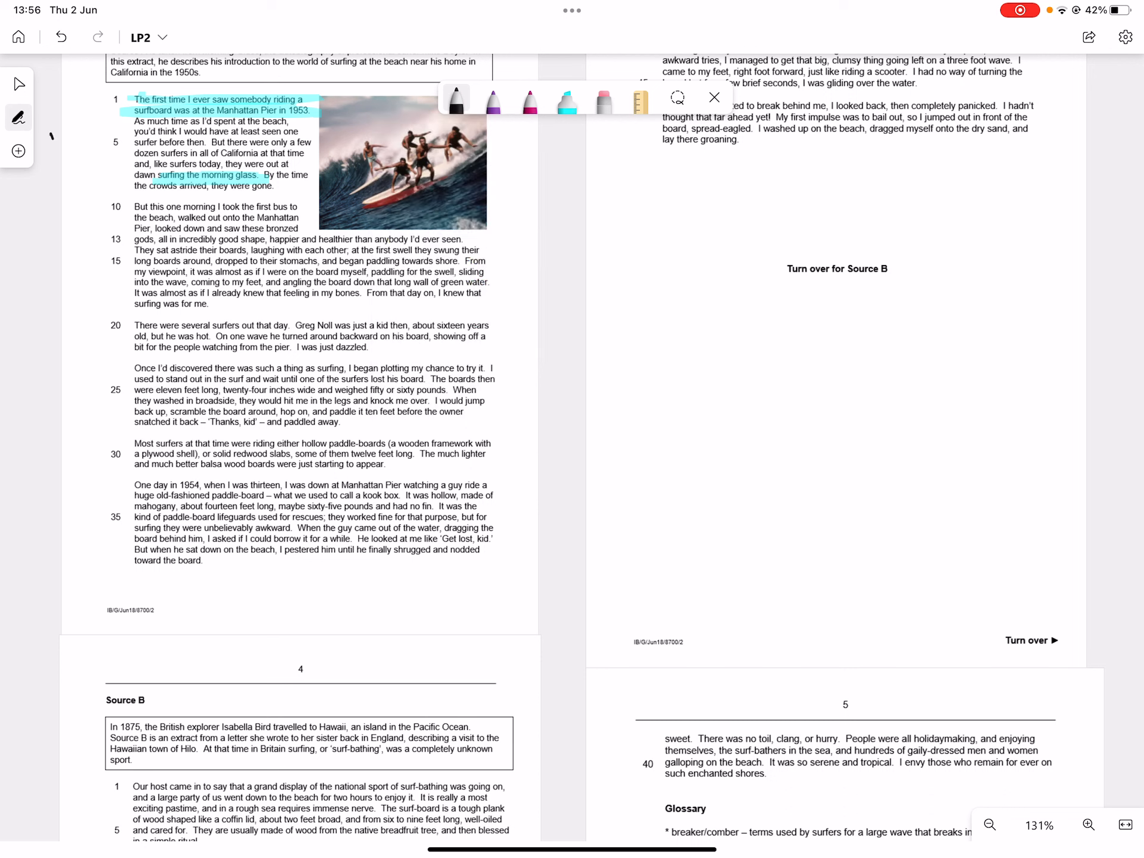
pyautogui.moveTo(52, 113); pyautogui.dragTo(84, 136)
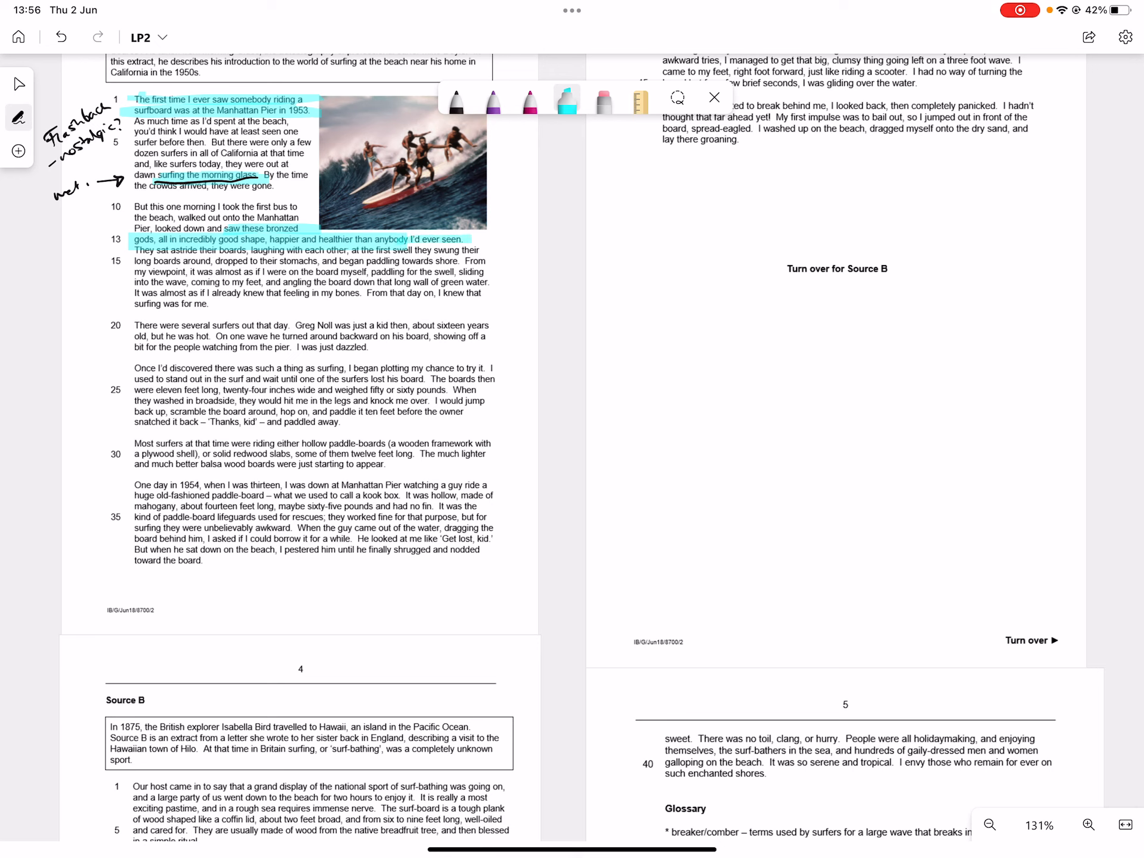
pyautogui.click(455, 98)
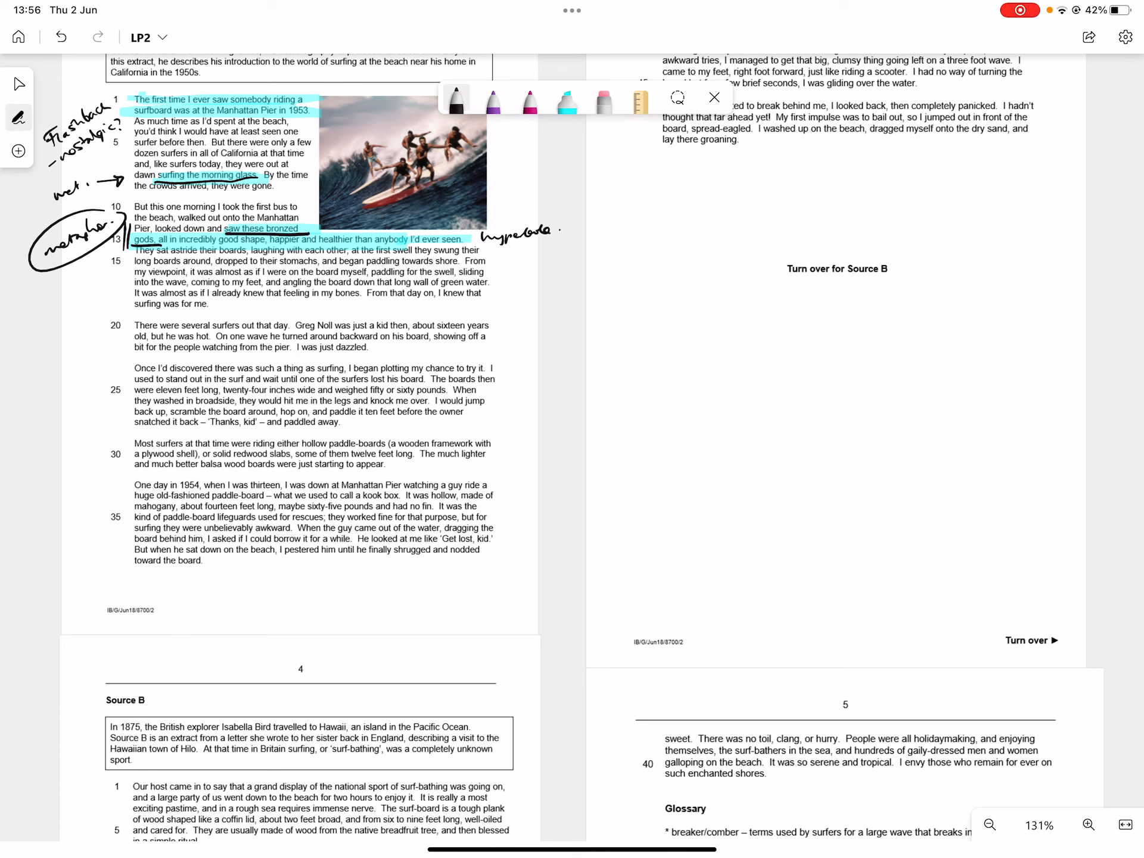
pyautogui.click(566, 100)
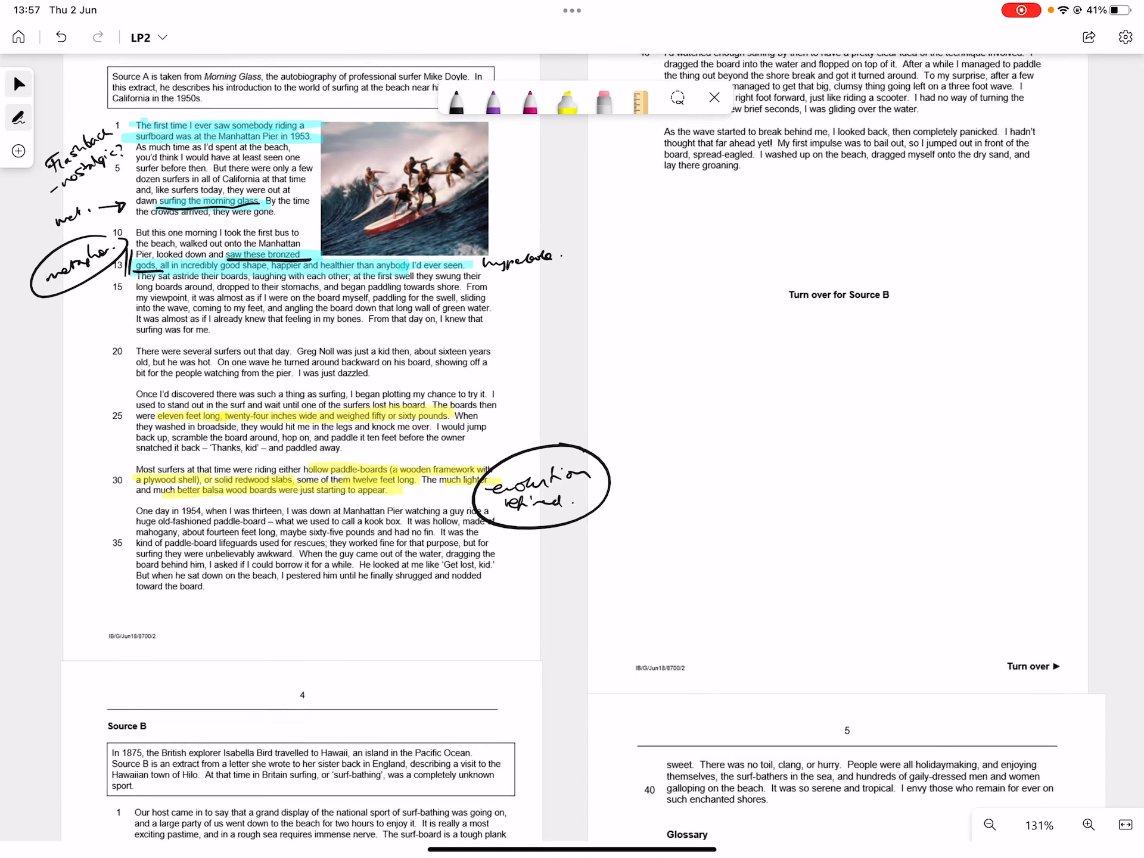
# - Highlight Source A lines 25–31 yellow beside a circled 'evolution' note
pyautogui.click(566, 100)
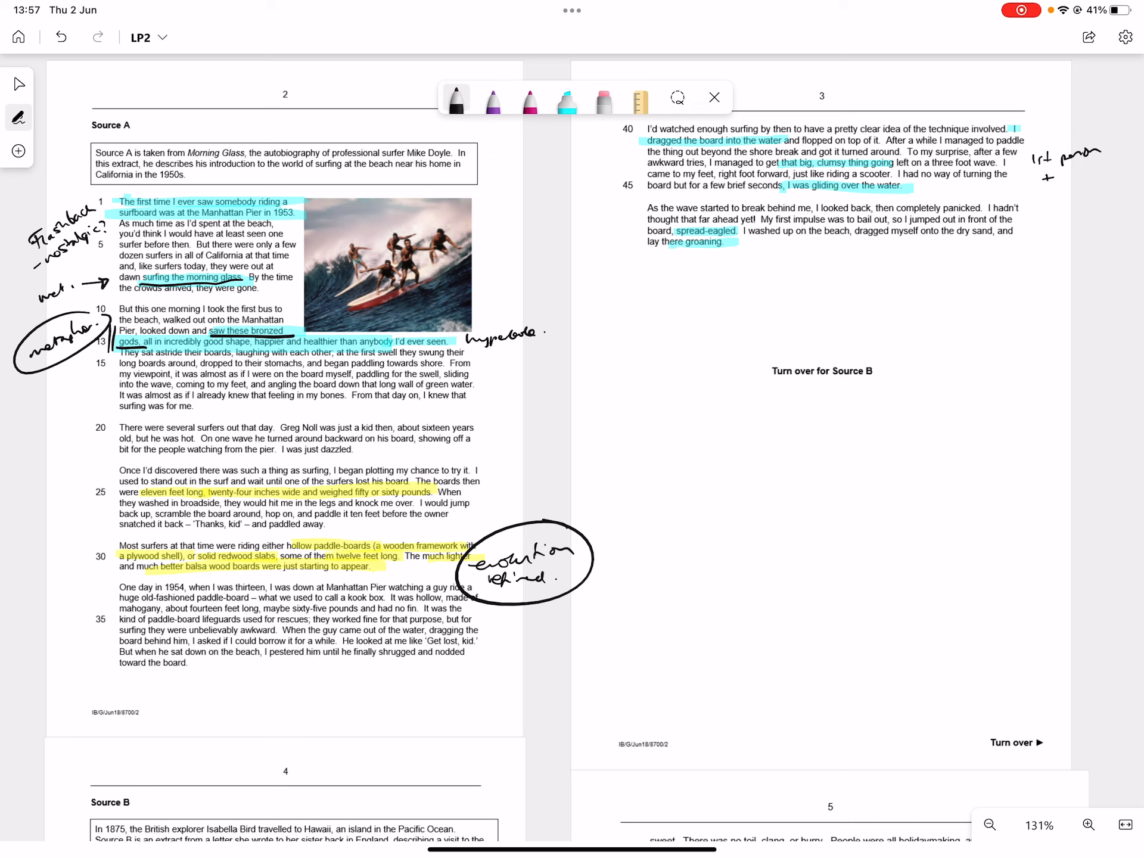
# - Note '1st person + engaged in the sport – immersion' beside Source A lines 40–47
pyautogui.write('engu')
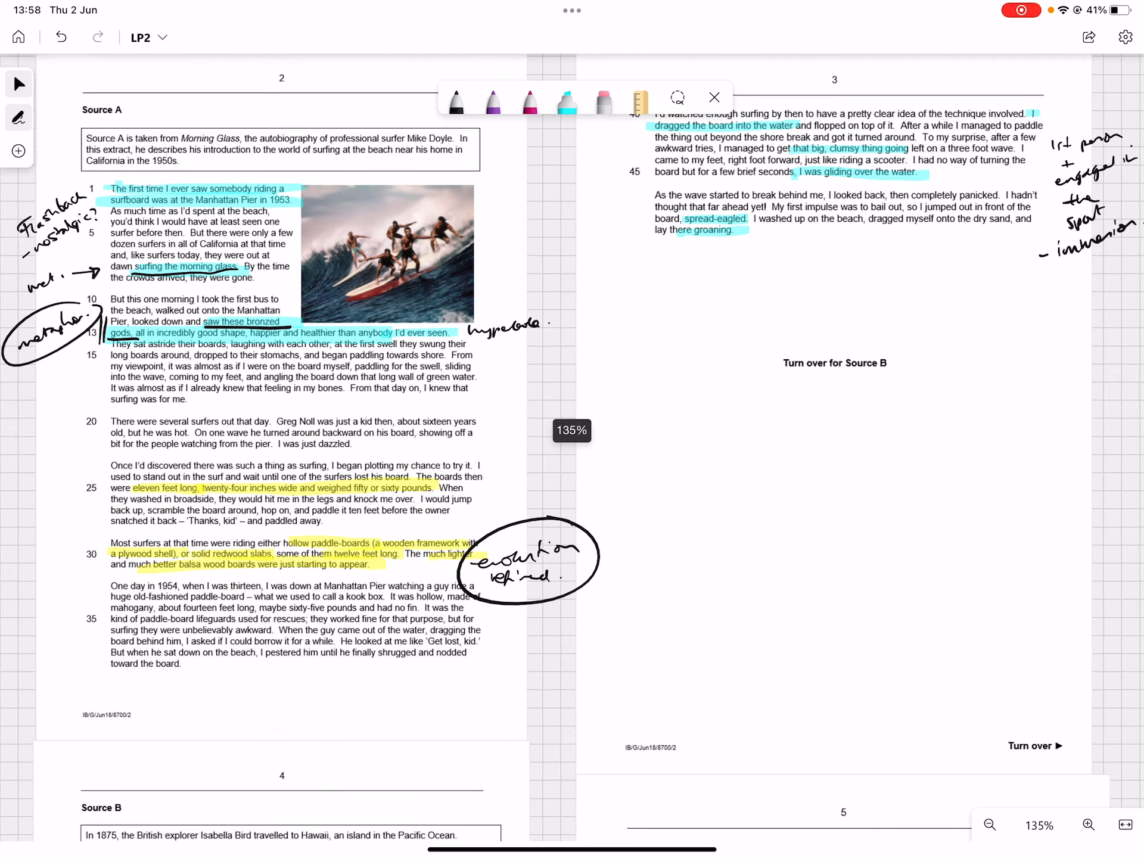
pyautogui.scroll(-3)
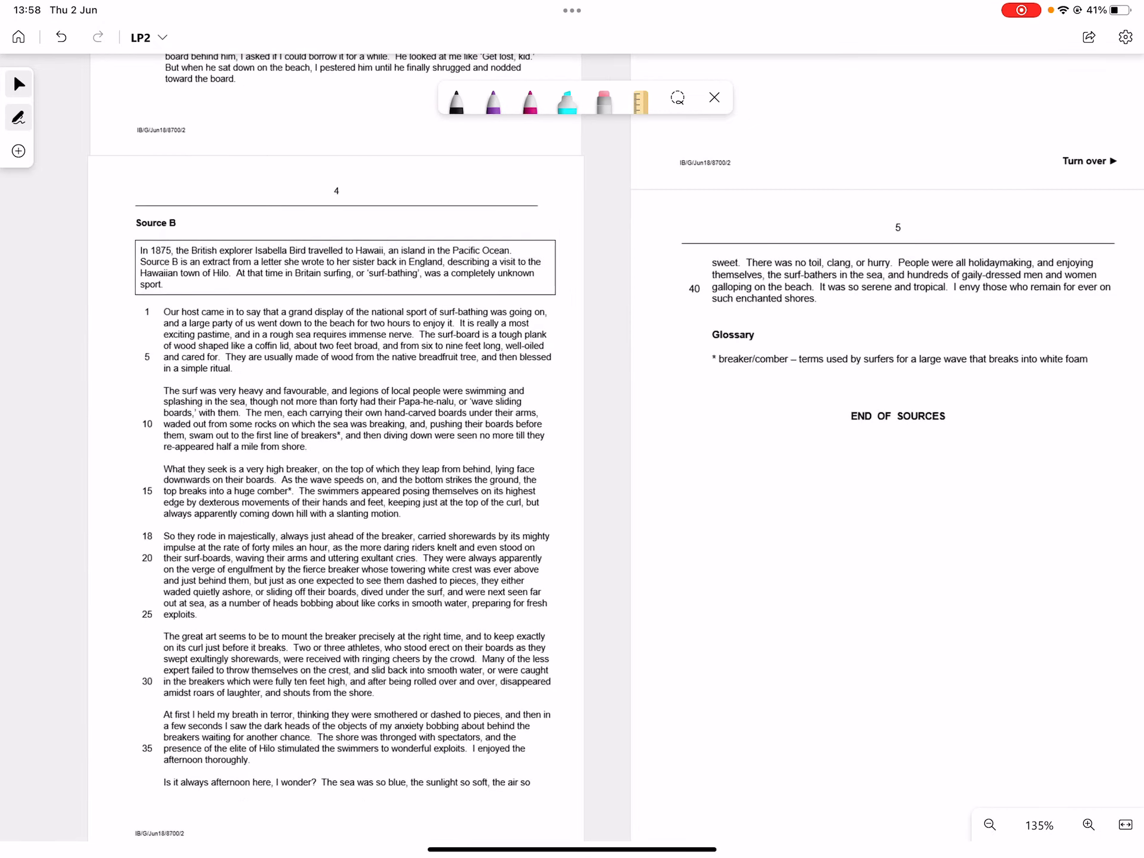
# - Highlight Source B lines 1–2 cyan and note 'antiquated, tourist – outside perspective' and 'formal shift'
pyautogui.click(566, 101)
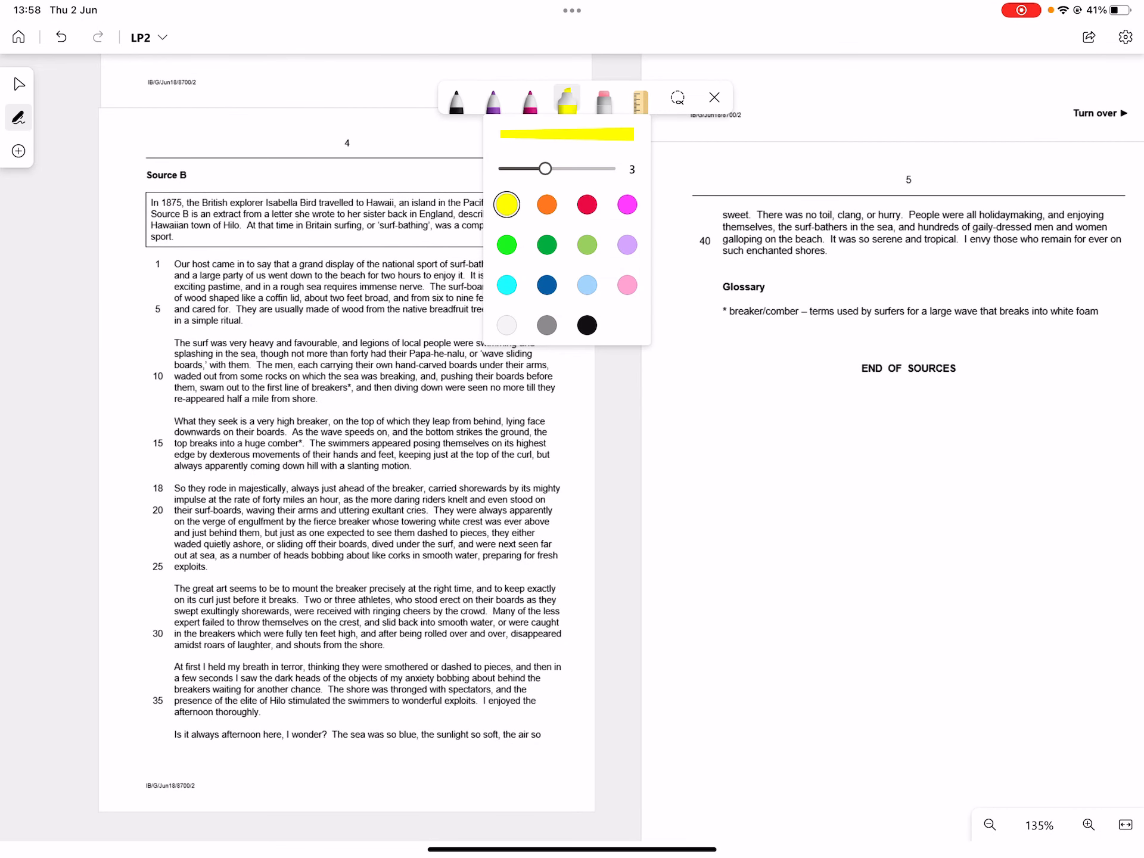
pyautogui.click(713, 96)
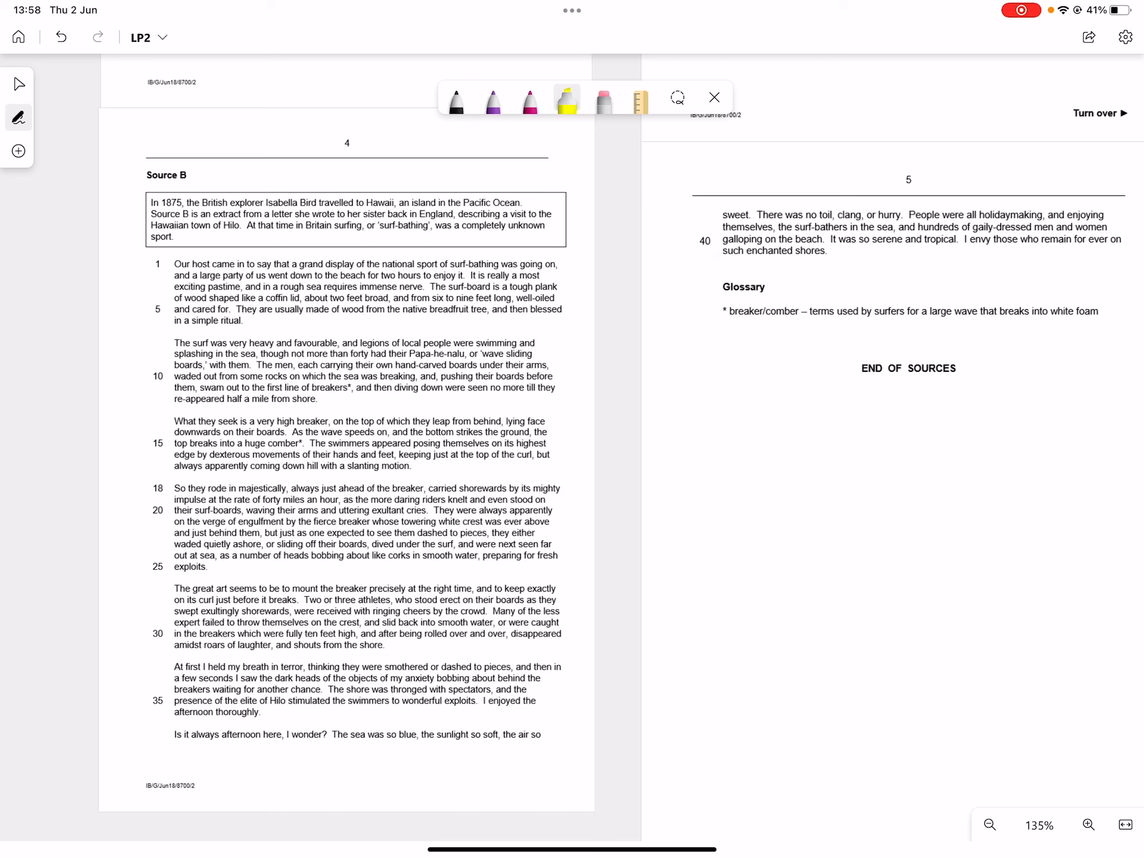
pyautogui.click(566, 100)
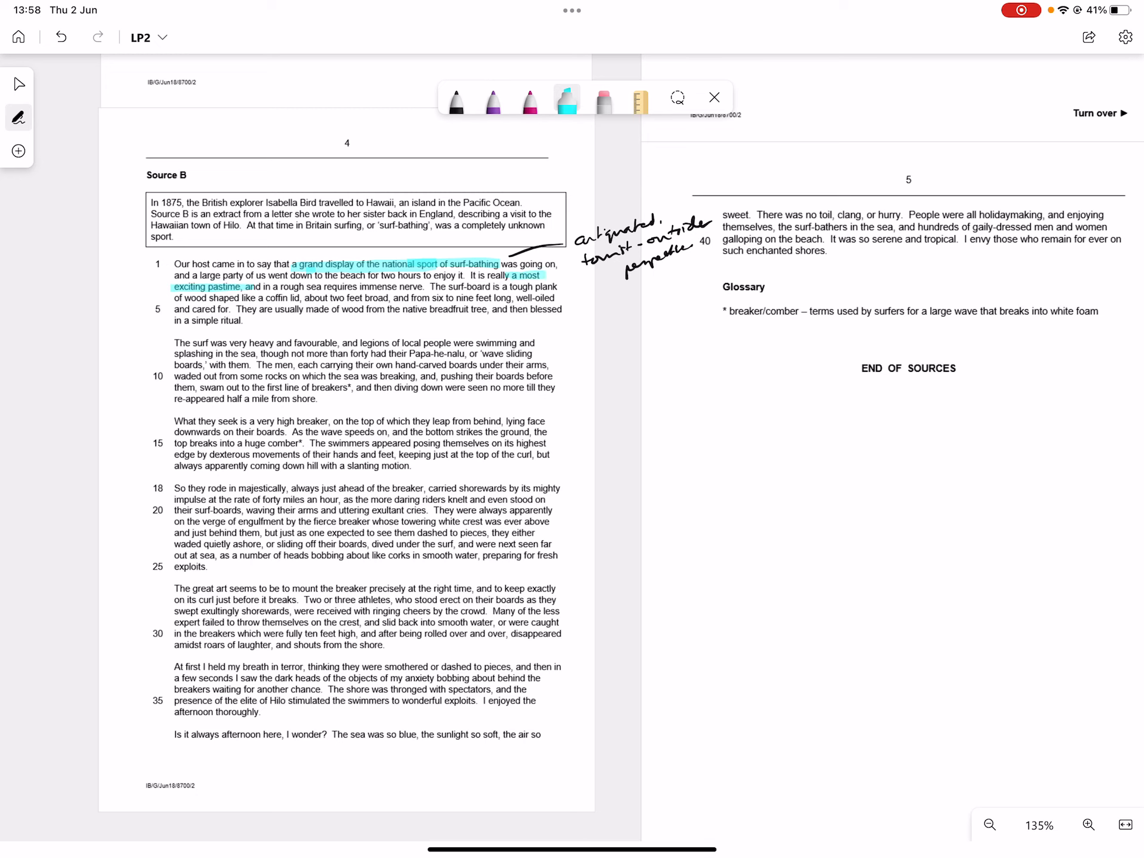
pyautogui.click(456, 101)
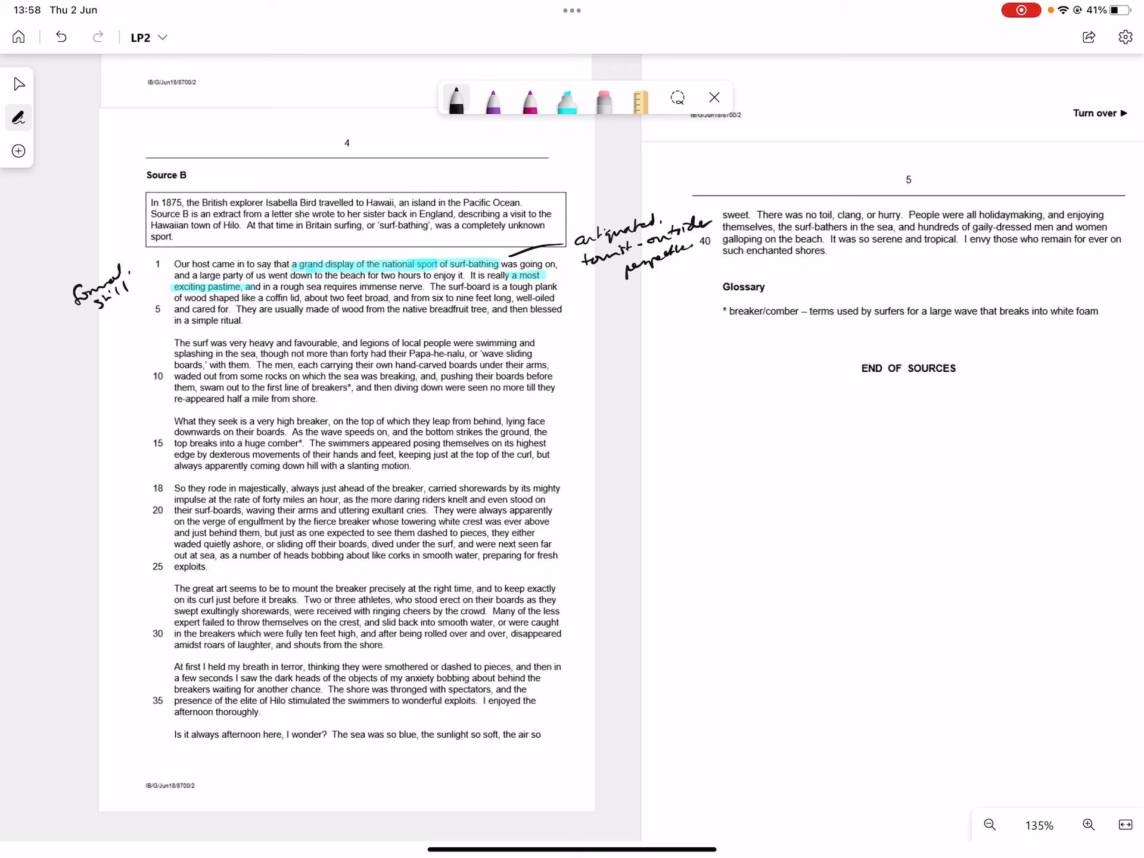
# - Highlight Source B lines 3–6 yellow, note 'ritualised – traditional cultural', and box lines 18–25 cyan
pyautogui.click(566, 100)
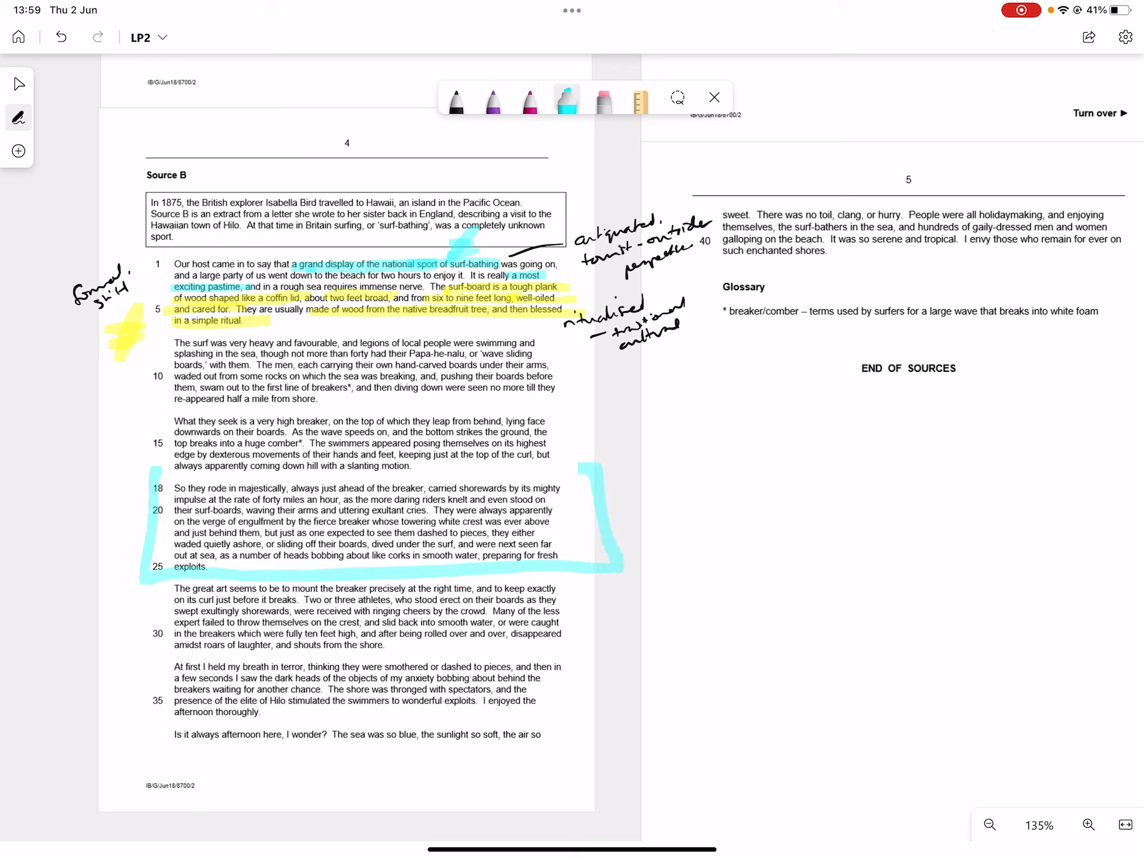
# - Highlight Source B lines 18–35 cyan with 'spectator's awe', 'fear/reverence', 'outside spectator – impressed' notes
pyautogui.click(566, 101)
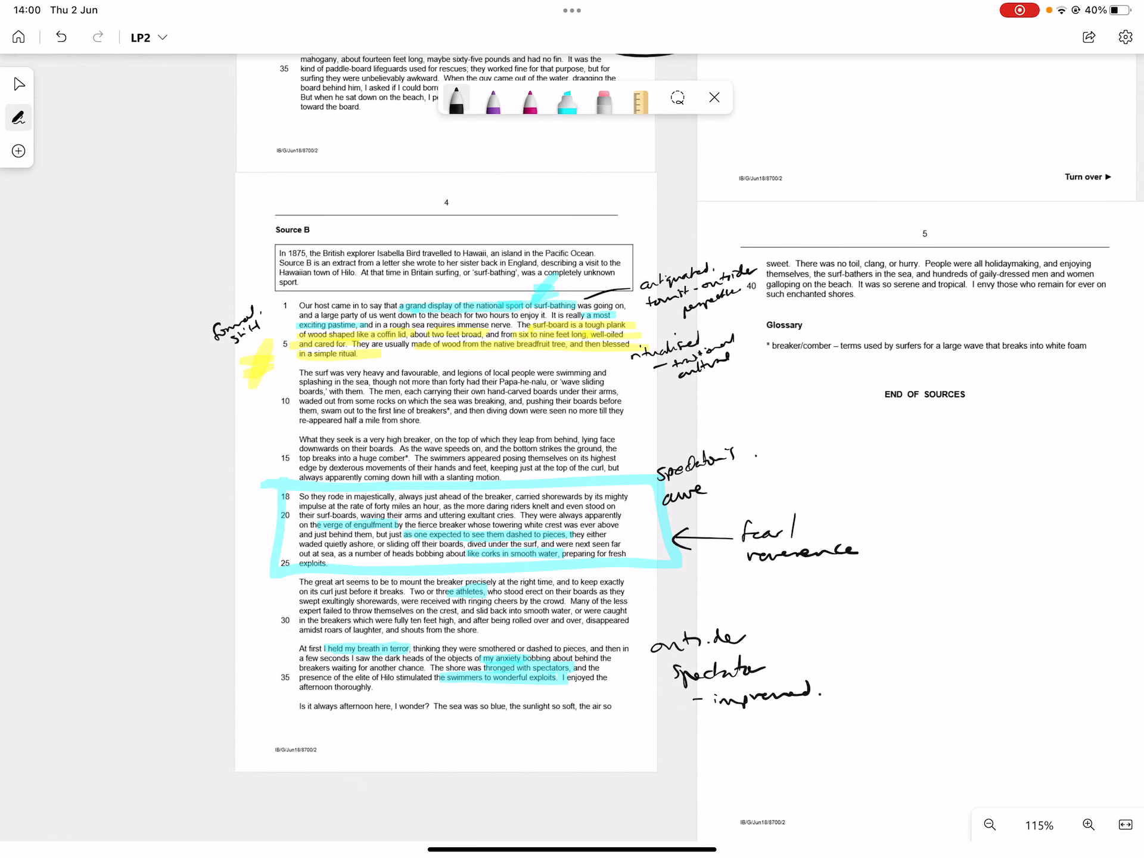
# - Circle the 'ritualised' note, draw ≠ signs, and return to the Select tool
pyautogui.scroll(-3)
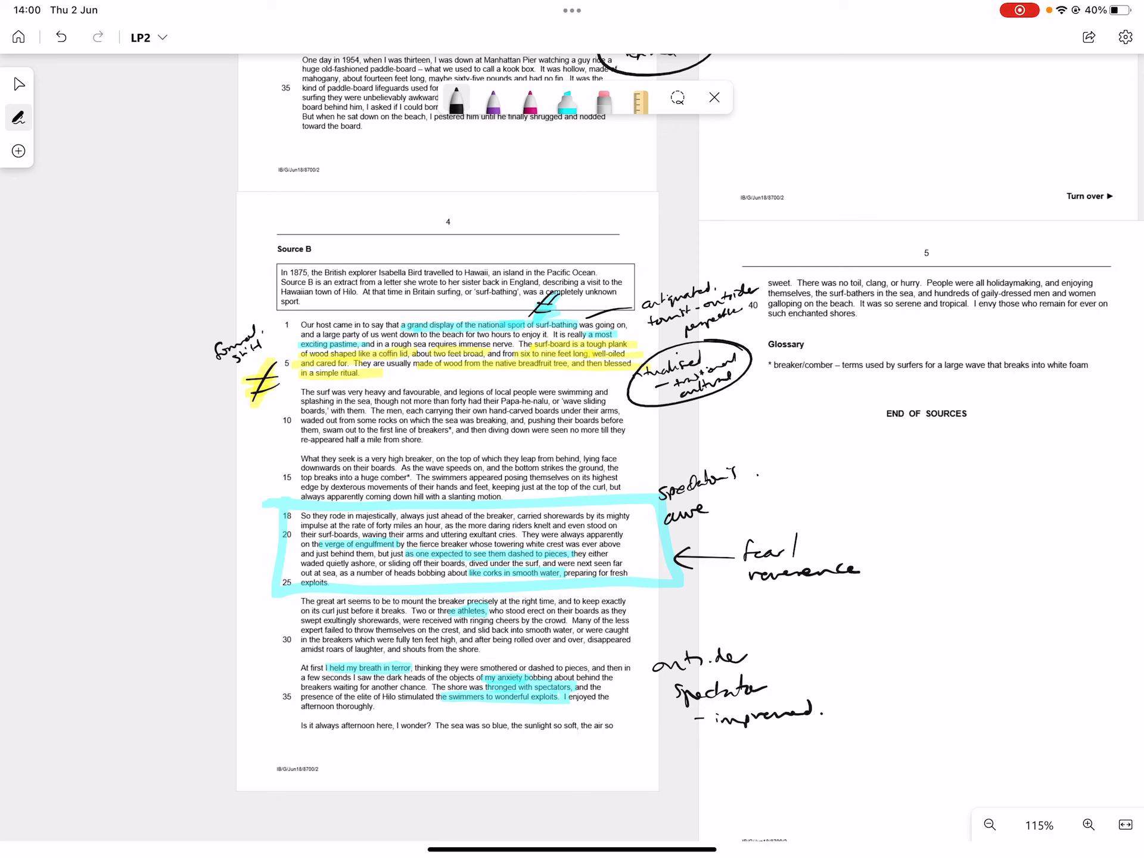
pyautogui.click(990, 825)
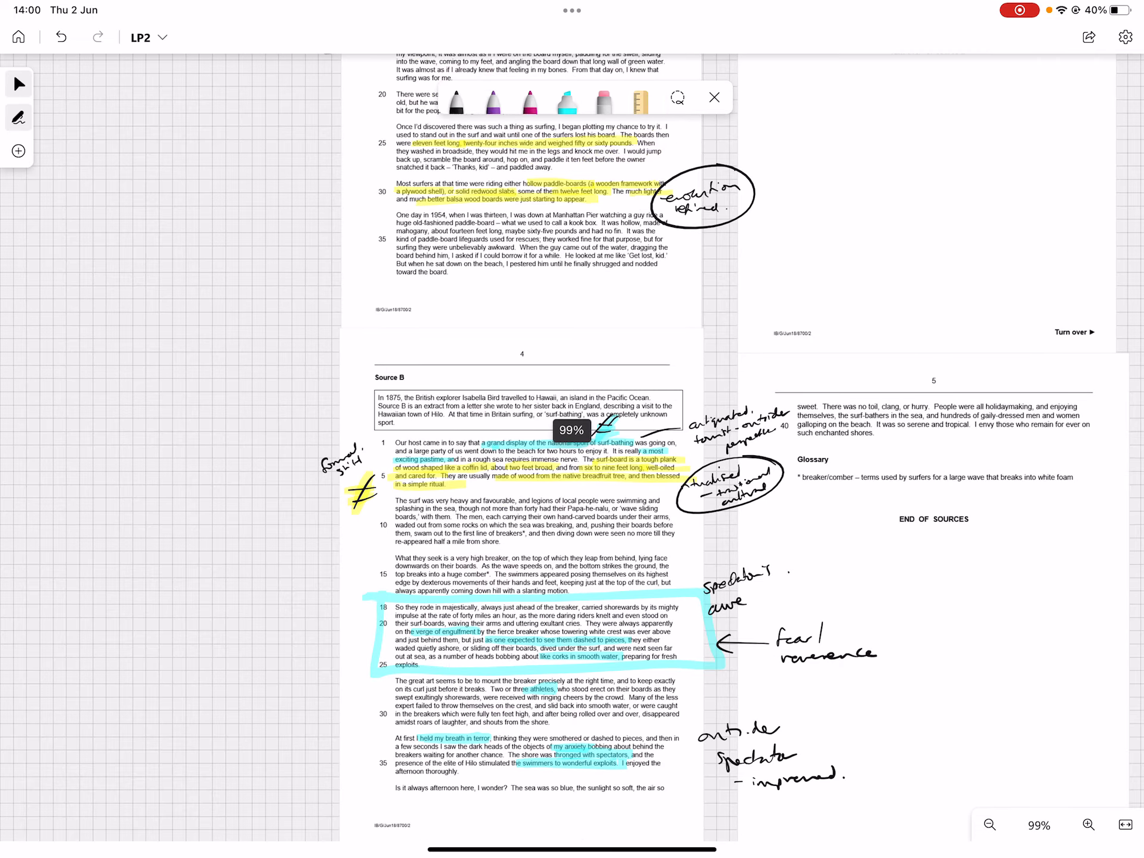